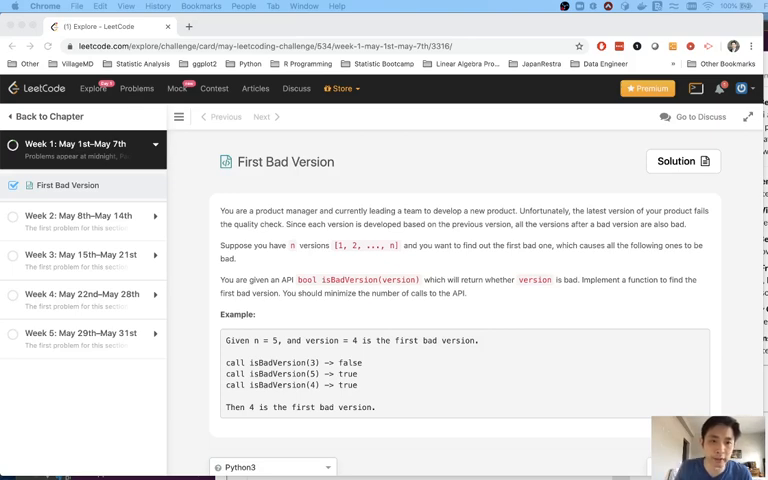
mouse_move(378, 324)
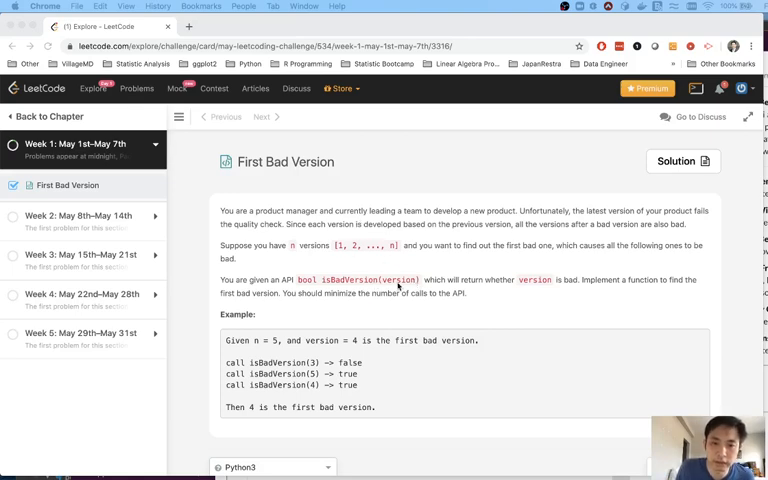
mouse_move(572, 292)
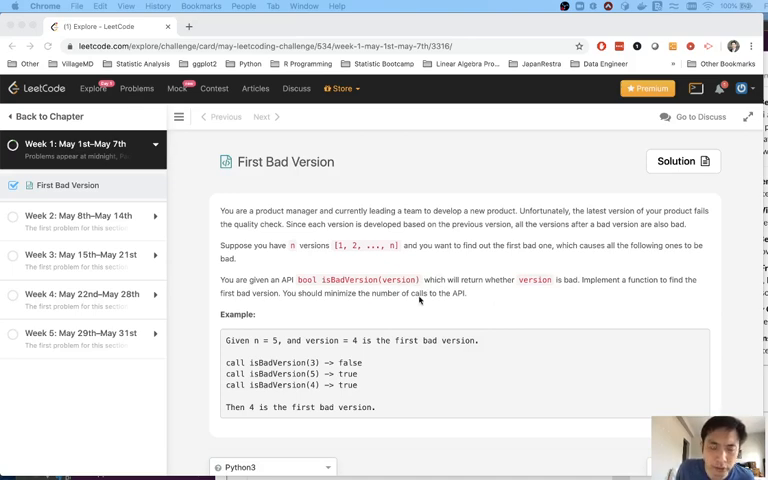
mouse_move(498, 296)
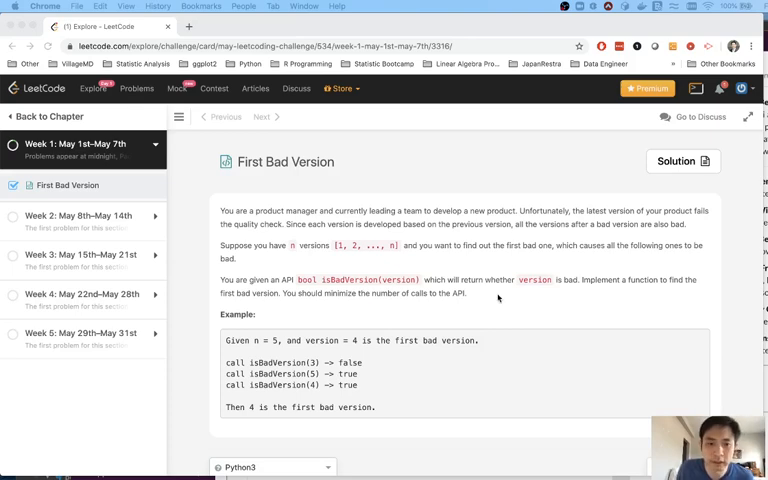
Step: Scroll the Python3 firstBadVersion stub into view to begin the '# 0 0 0 1' sketch comment
scroll("down", 3)
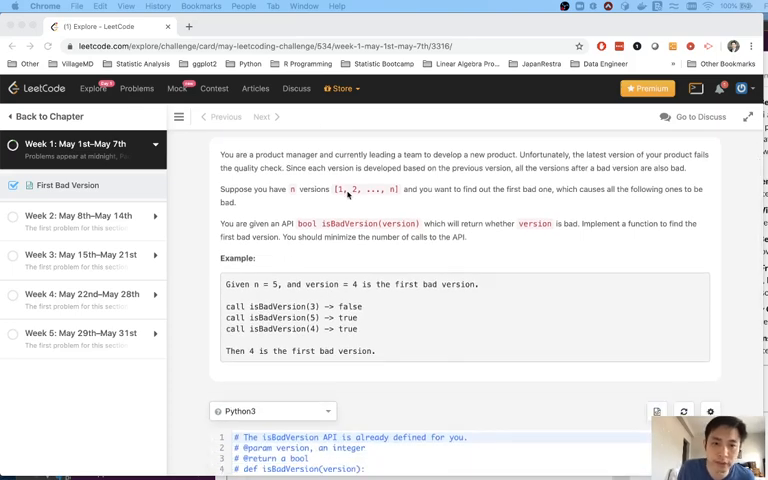
mouse_move(416, 296)
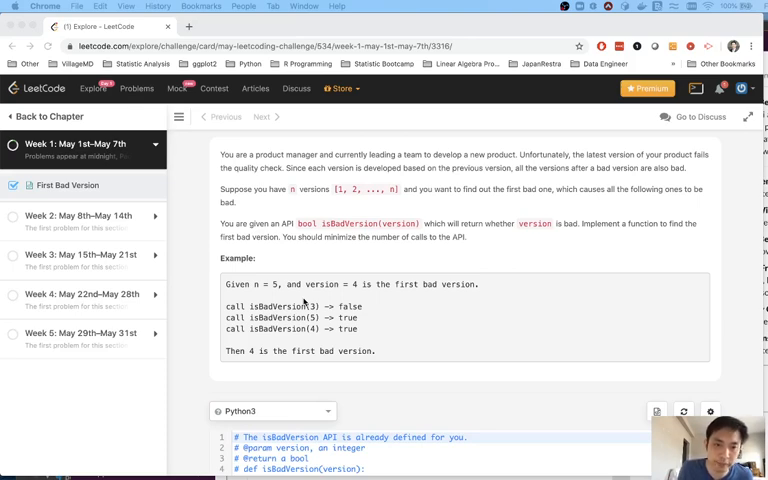
scroll("down", 3)
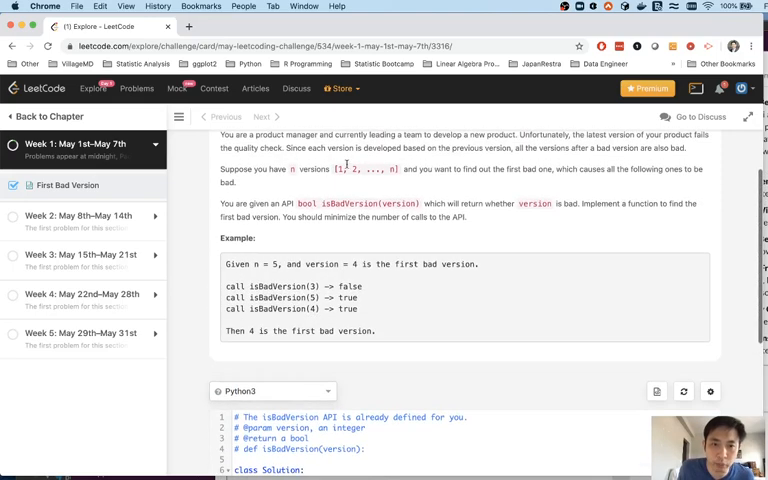
scroll("down", 3)
type("# 0 0 0 1 ")
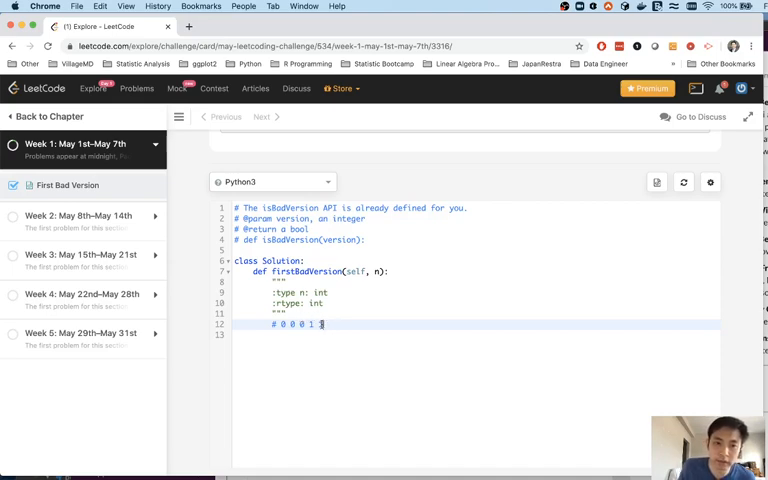
Step: Finish the sketch comment as '# 0 0 0 1 1' and start a new line beneath it
type("1")
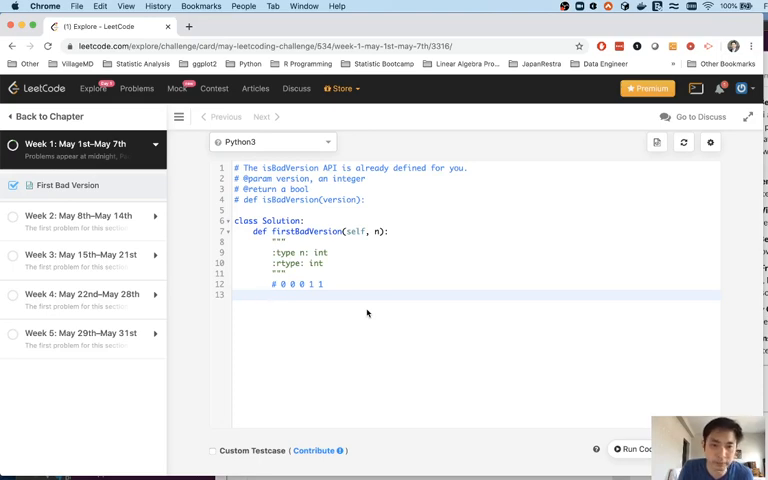
mouse_move(376, 310)
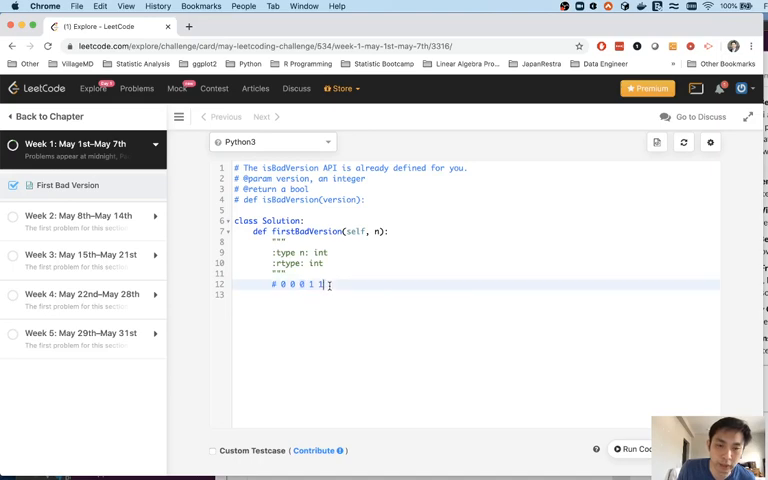
key("Enter")
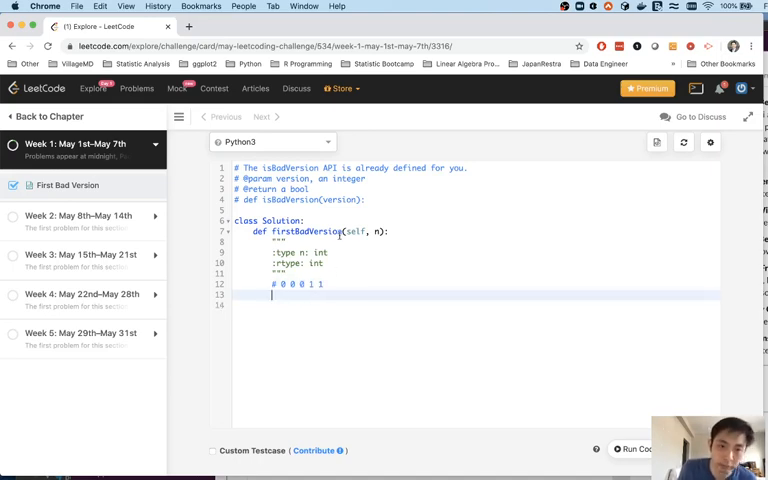
mouse_move(336, 330)
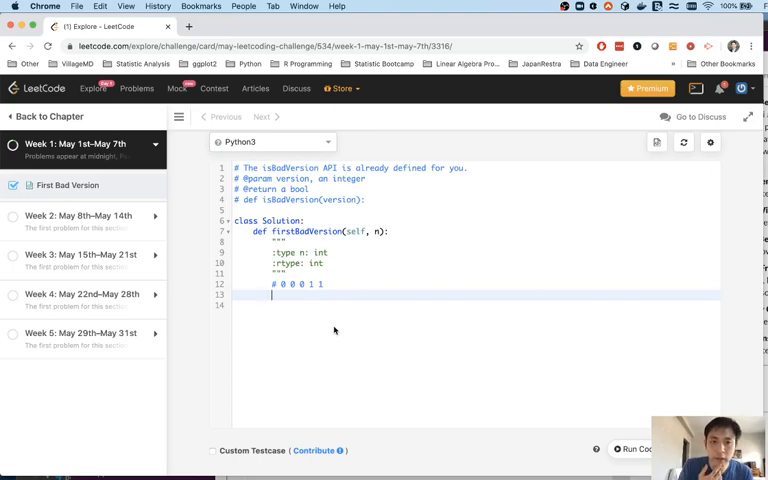
Step: Initialize the search bounds with 'l, r = 1, n' below the sketch comment
type("l")
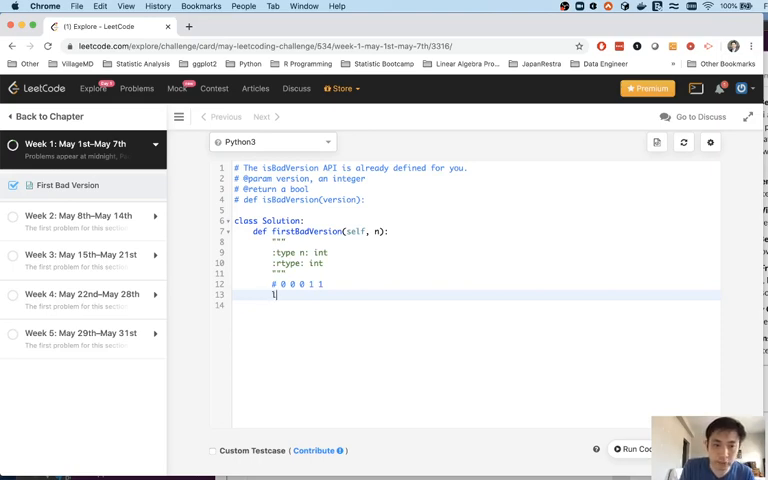
type("l,r =")
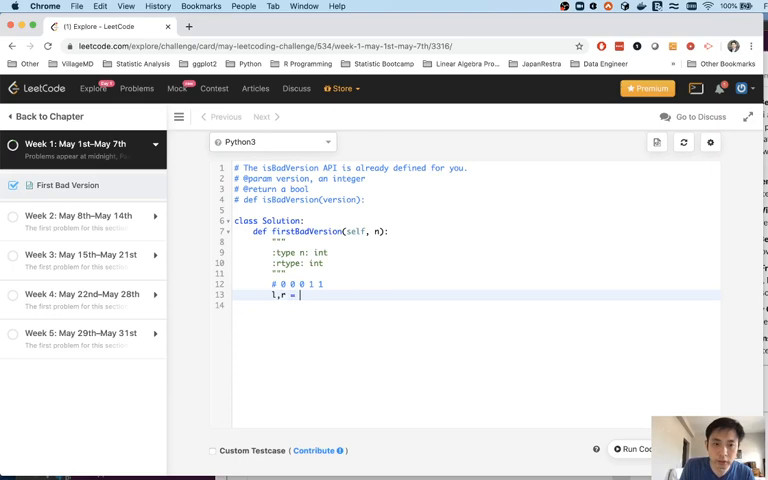
type("1, n")
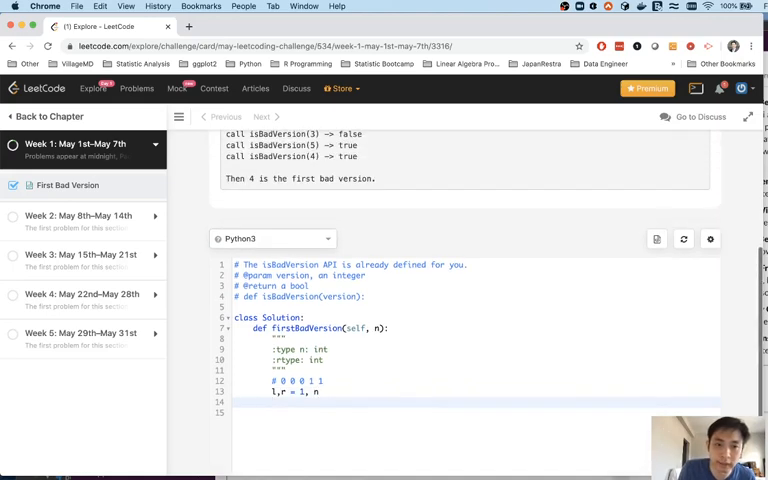
double_click(298, 296)
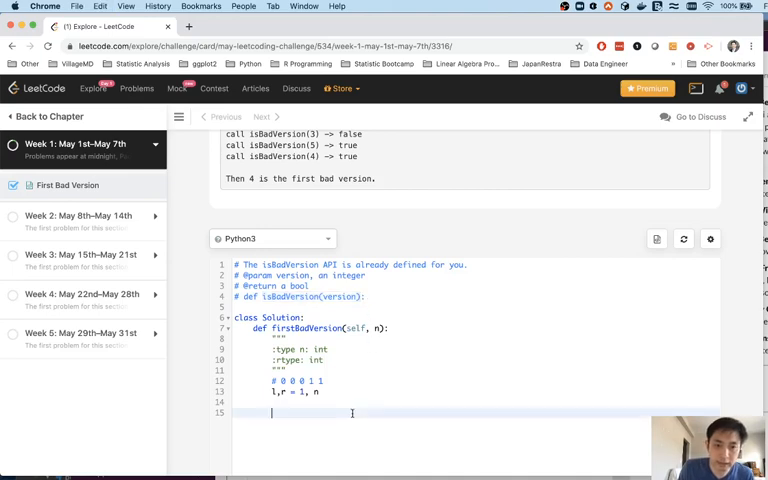
scroll("down", 3)
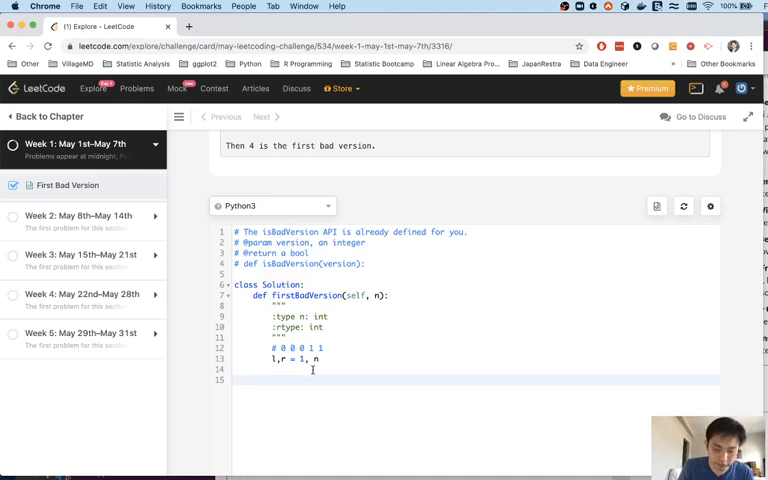
Step: Write 'while l < r:' with 'mid = (l + r) // 2' as its first line
type("while (")
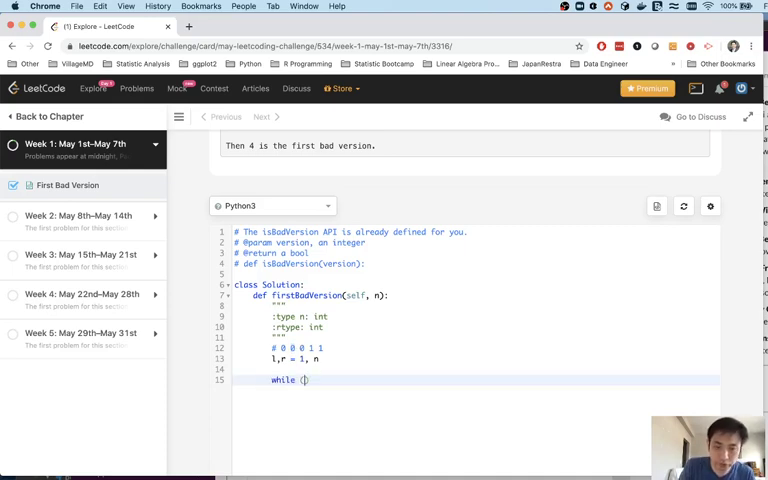
type("l")
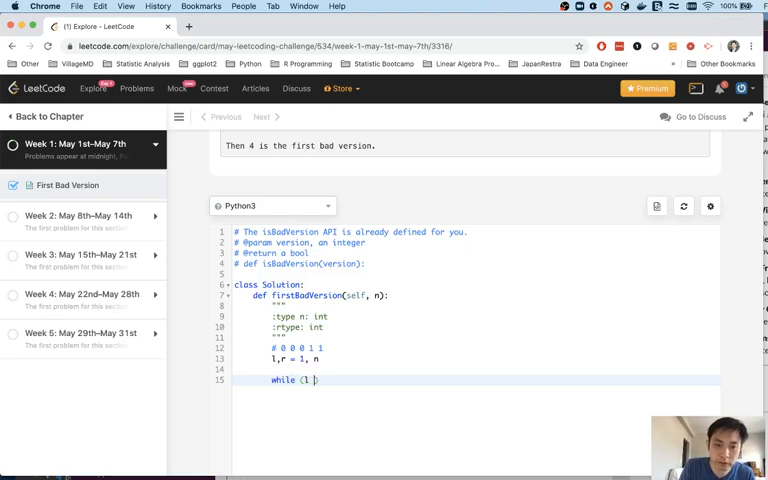
type("< r")
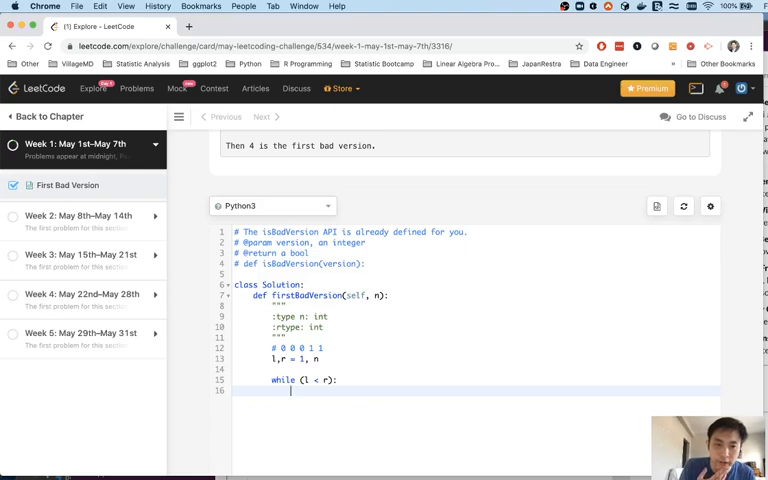
type("mid")
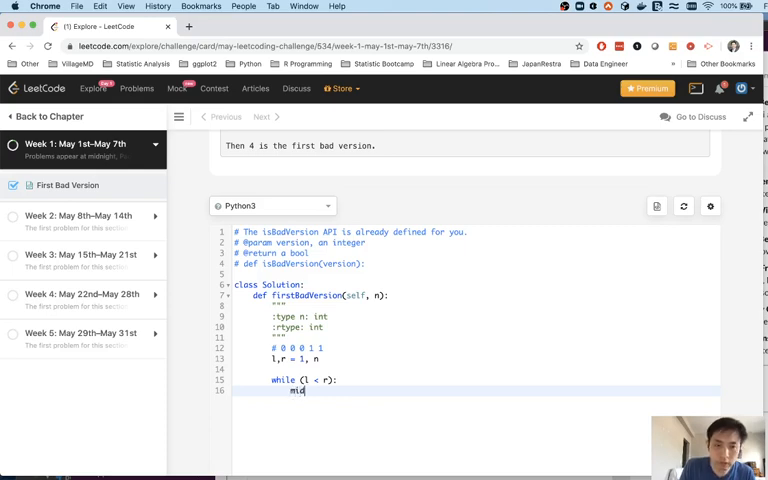
type("=")
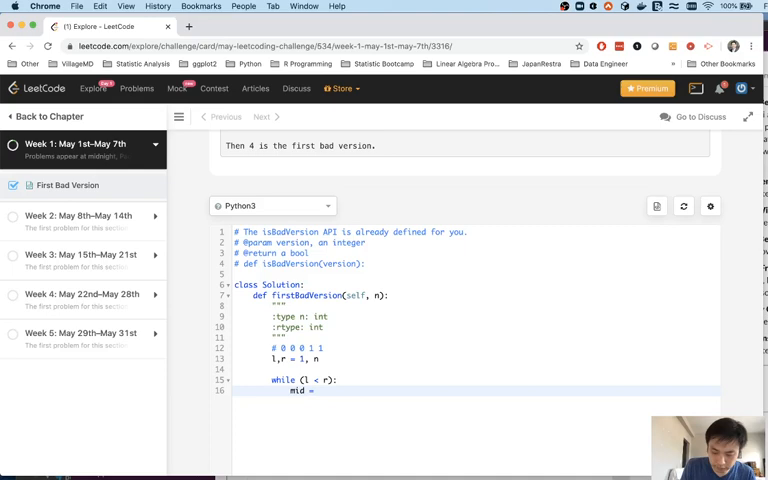
type("l + r")
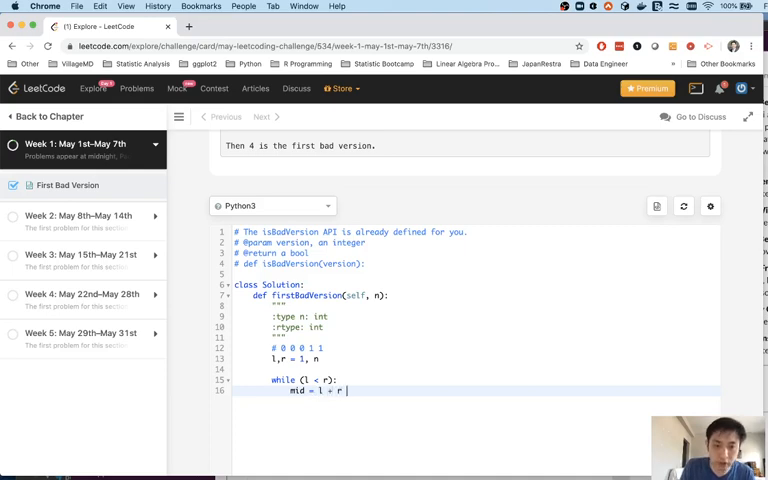
type("// 2")
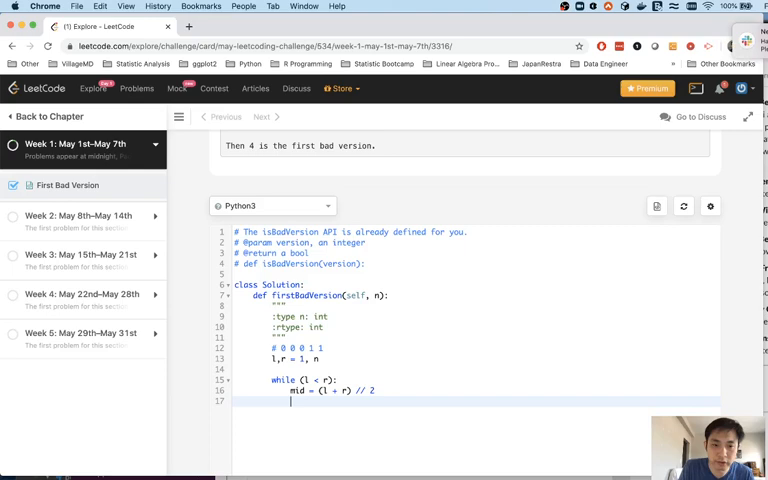
Step: Add 'if isBadVersion(mid): r = mid' and 'else: l = mid + 1' inside the loop
type("isBadVersion(version)")
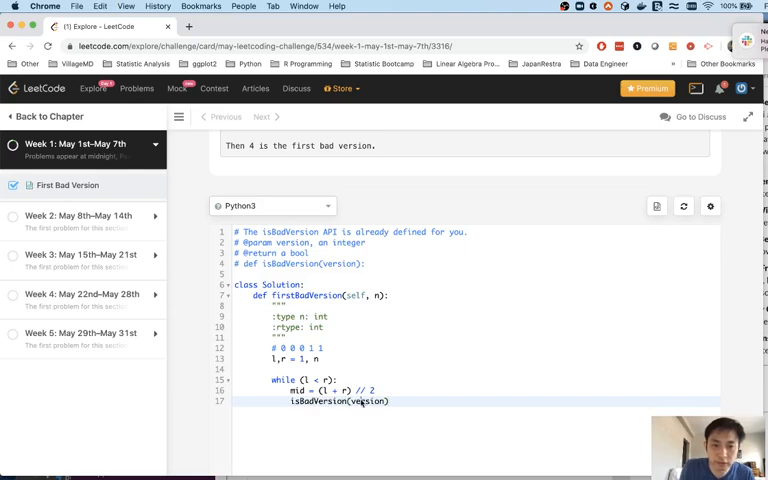
type("mid")
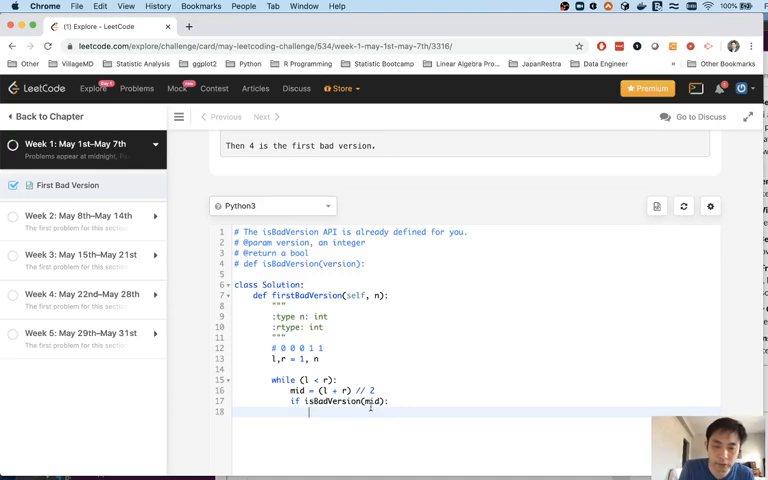
type("r")
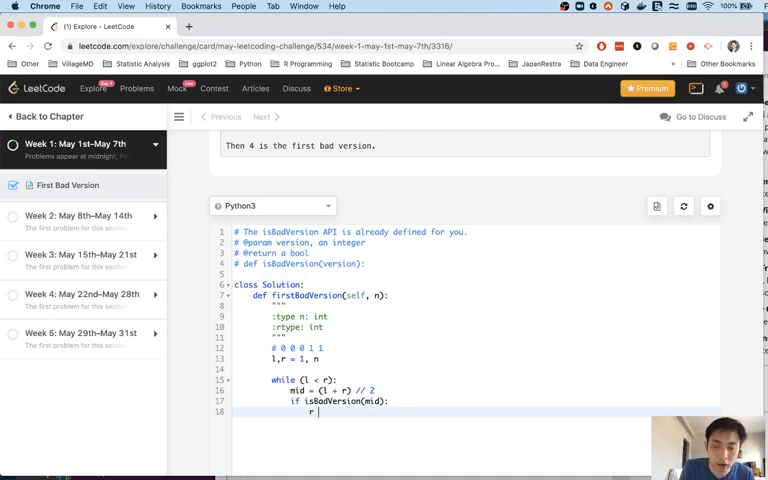
type("= mid")
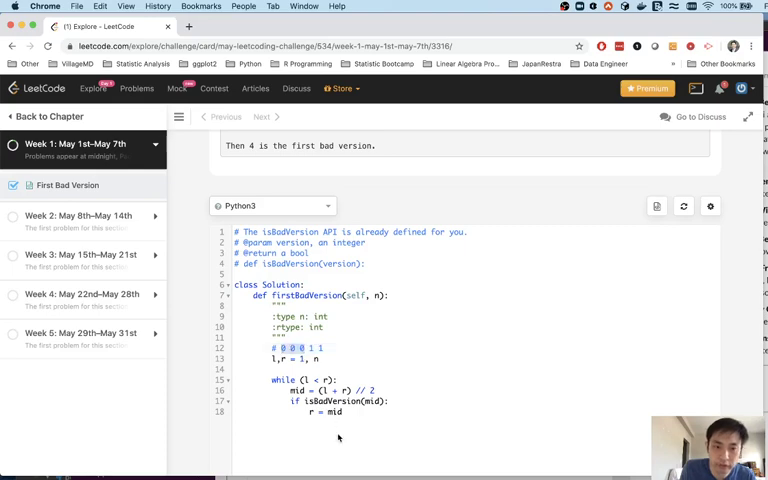
type("e")
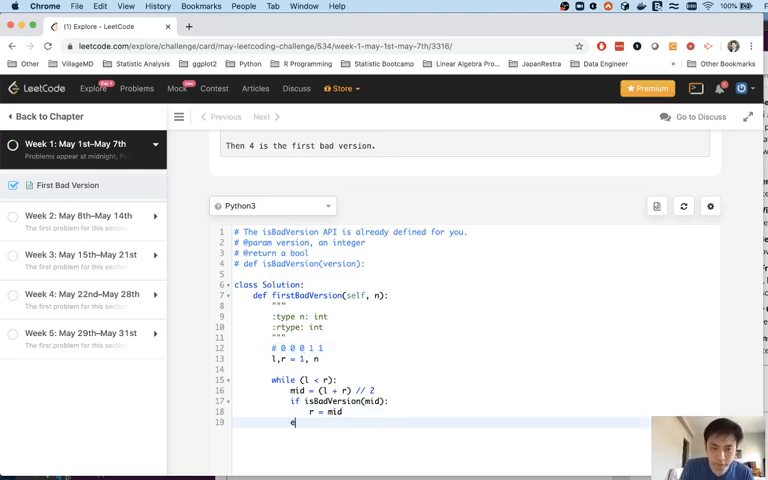
type("lse:")
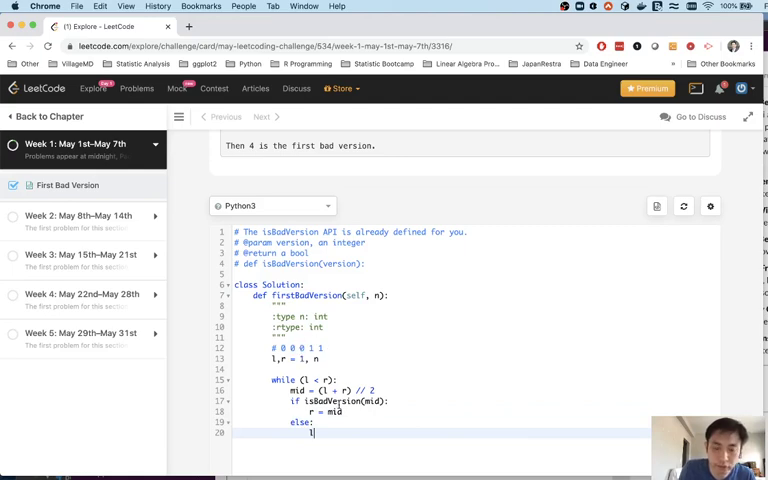
type("=")
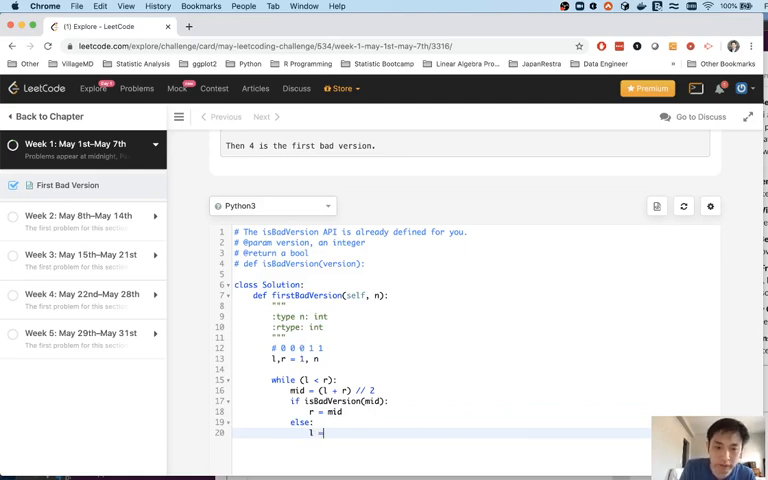
type("mid")
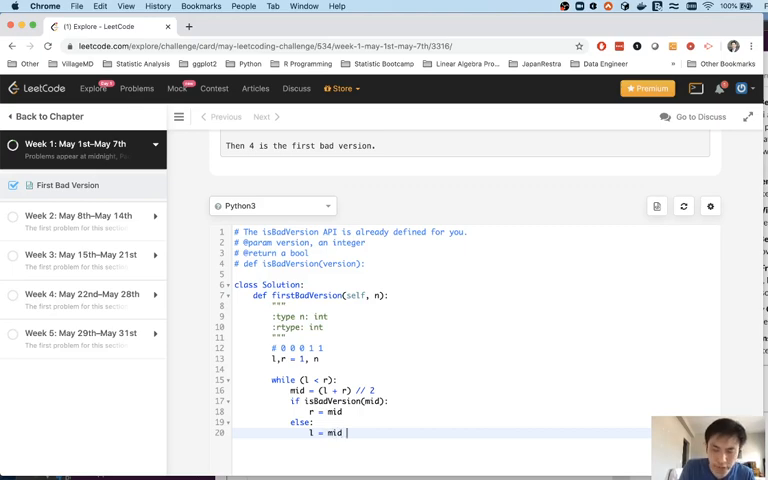
type("+ 1")
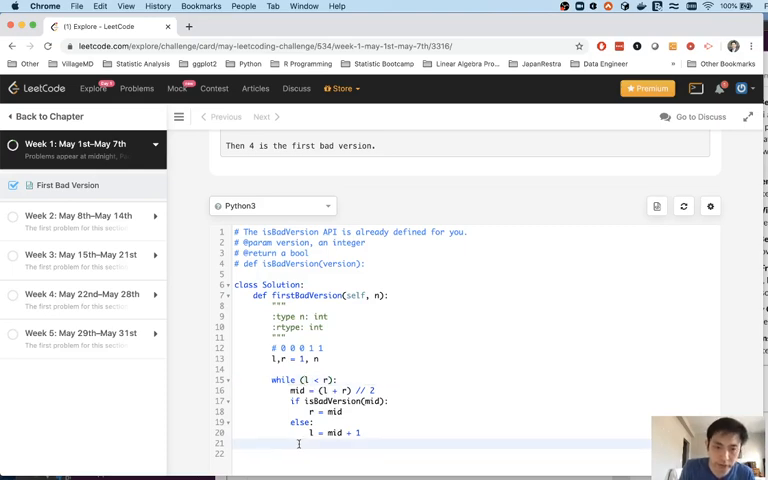
Step: End the function with 'return l' after the loop
type("return")
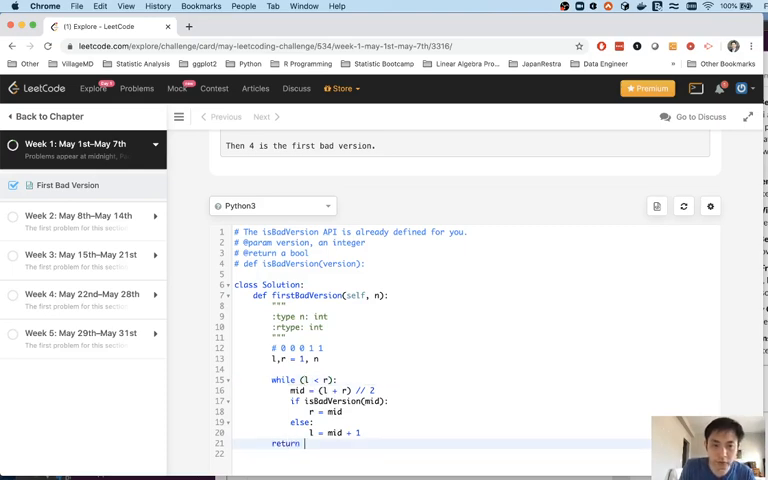
type("l")
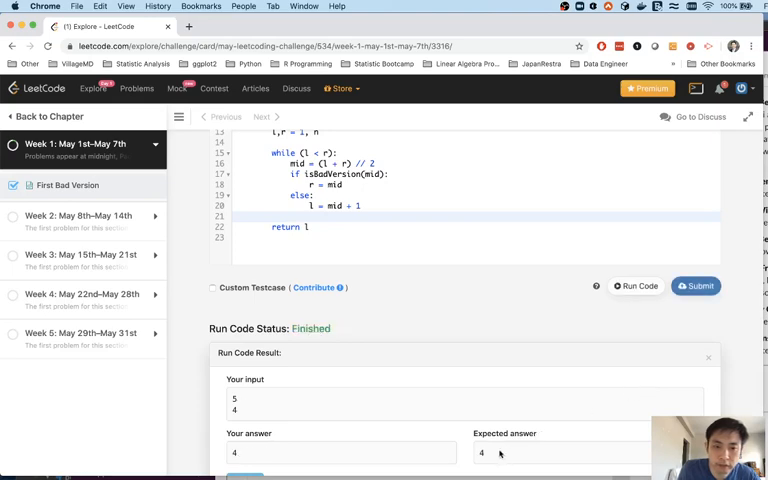
mouse_move(390, 382)
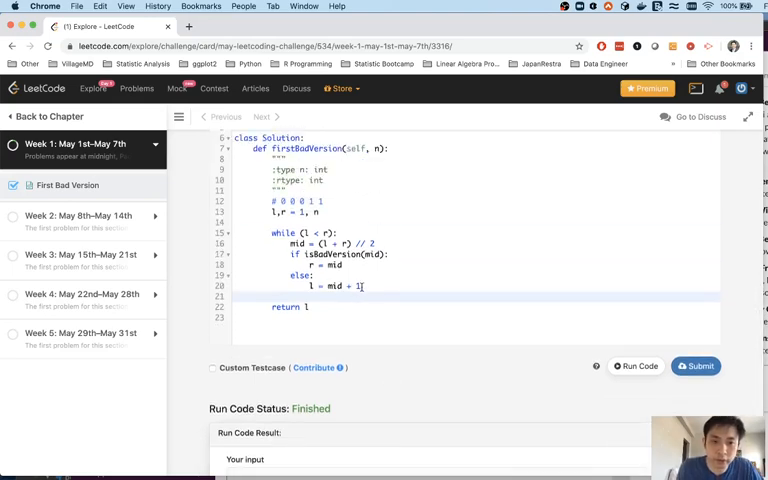
Step: Run the sample case to get 4 matching expected, confirming the 'l = mid + 1' branch
double_click(334, 286)
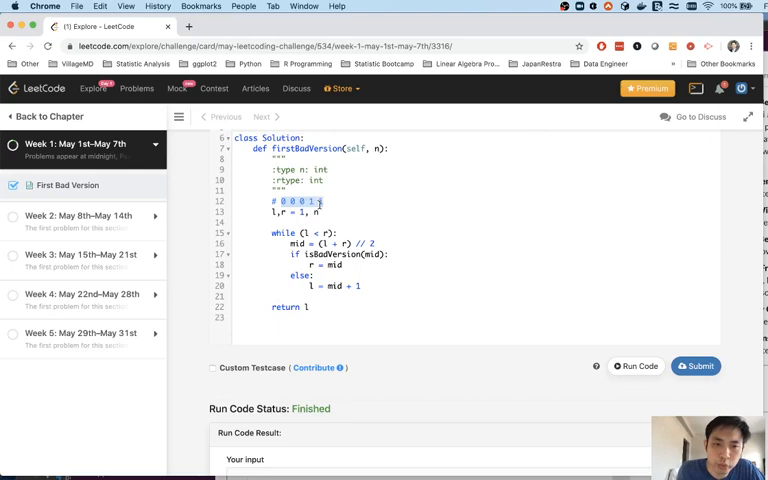
type("1")
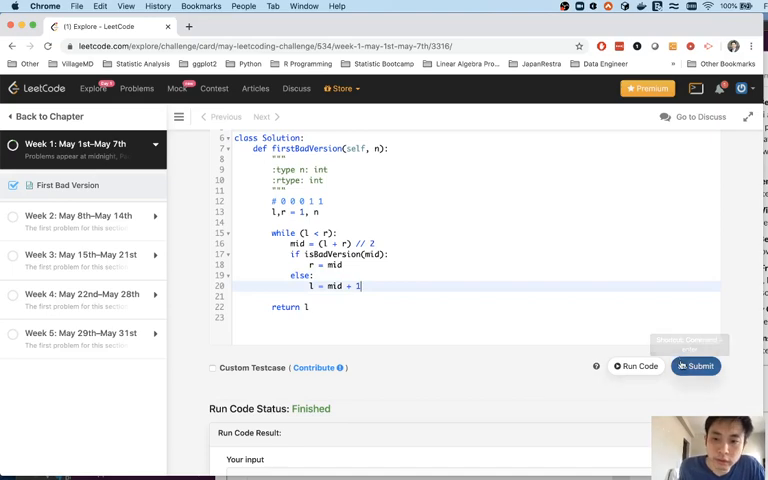
Step: Submit the solution and receive an Accepted result
left_click(700, 368)
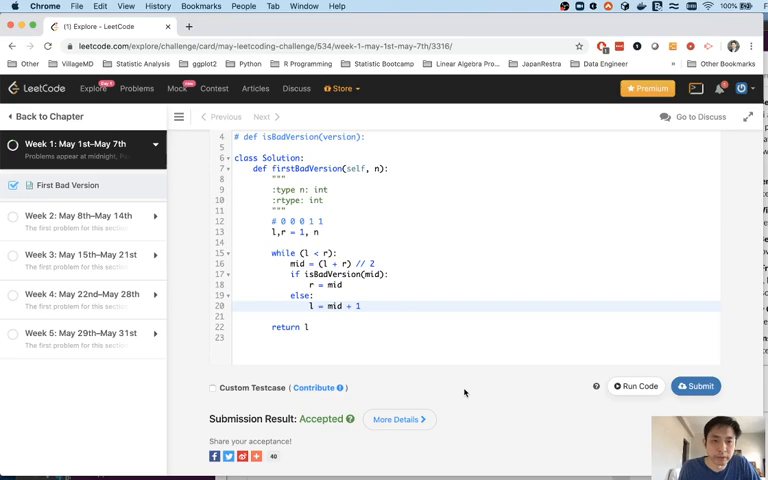
mouse_move(468, 380)
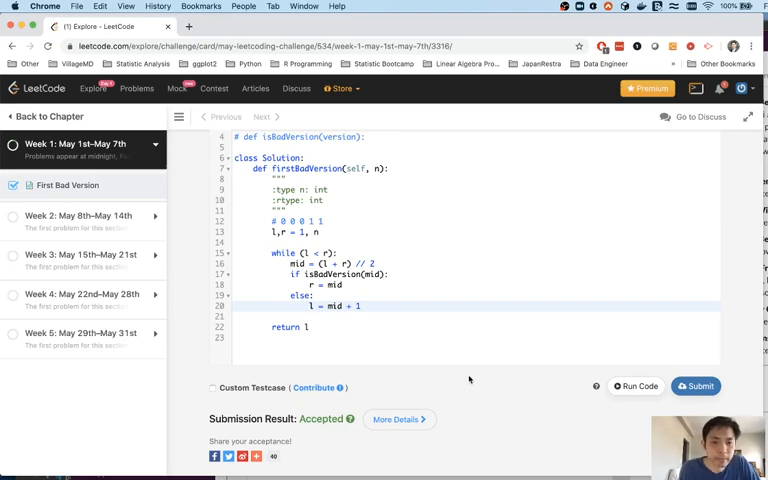